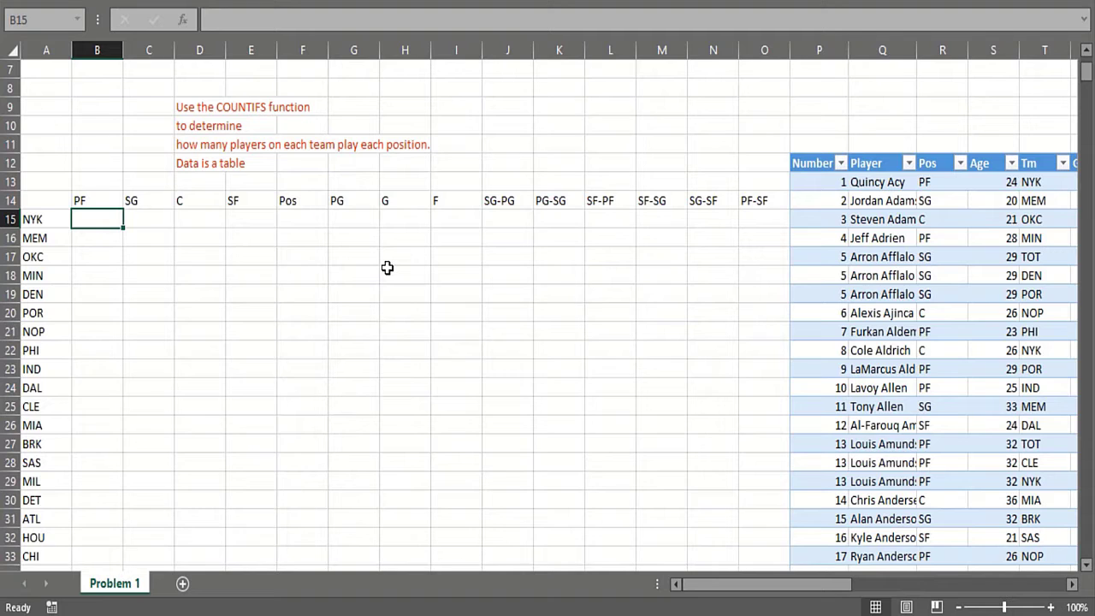
mouse_move(293, 310)
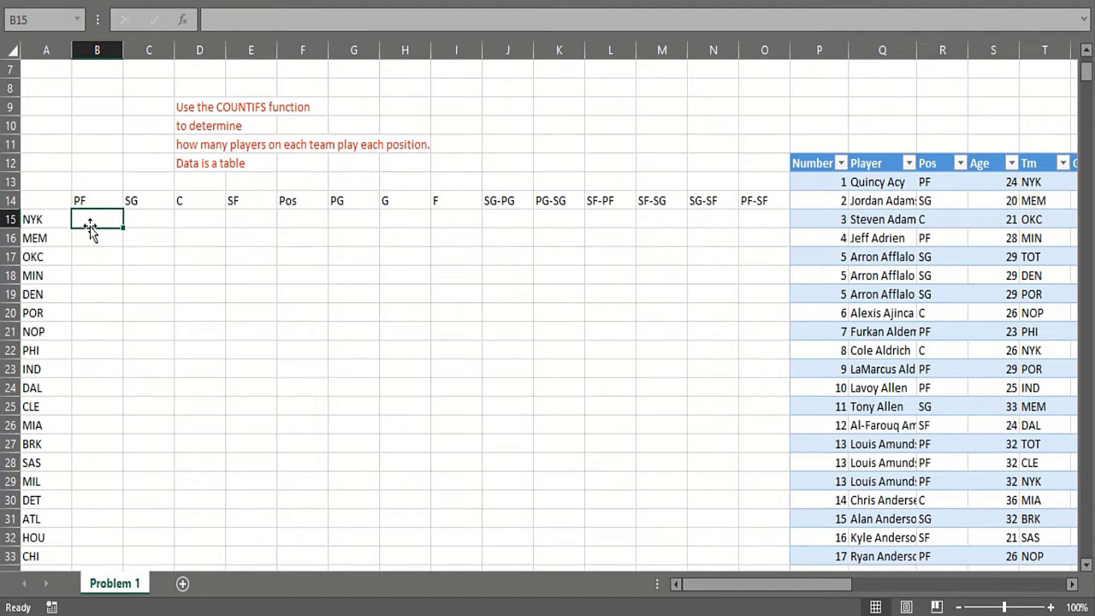
mouse_move(987, 189)
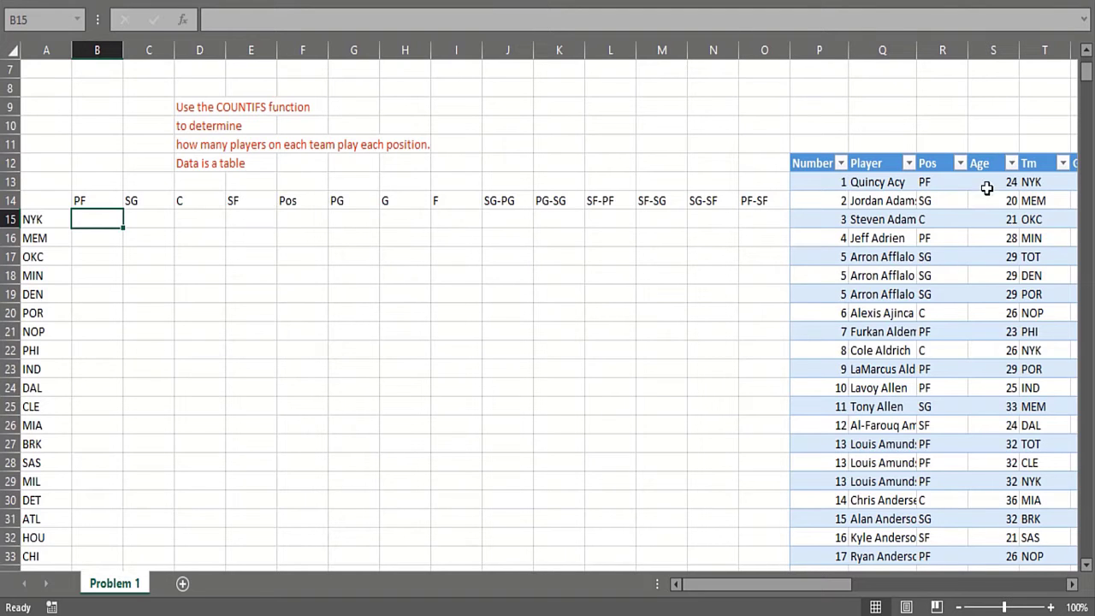
- Check the team and position values in the player table, then start =COUNTIFS( in B15
left_click(1044, 181)
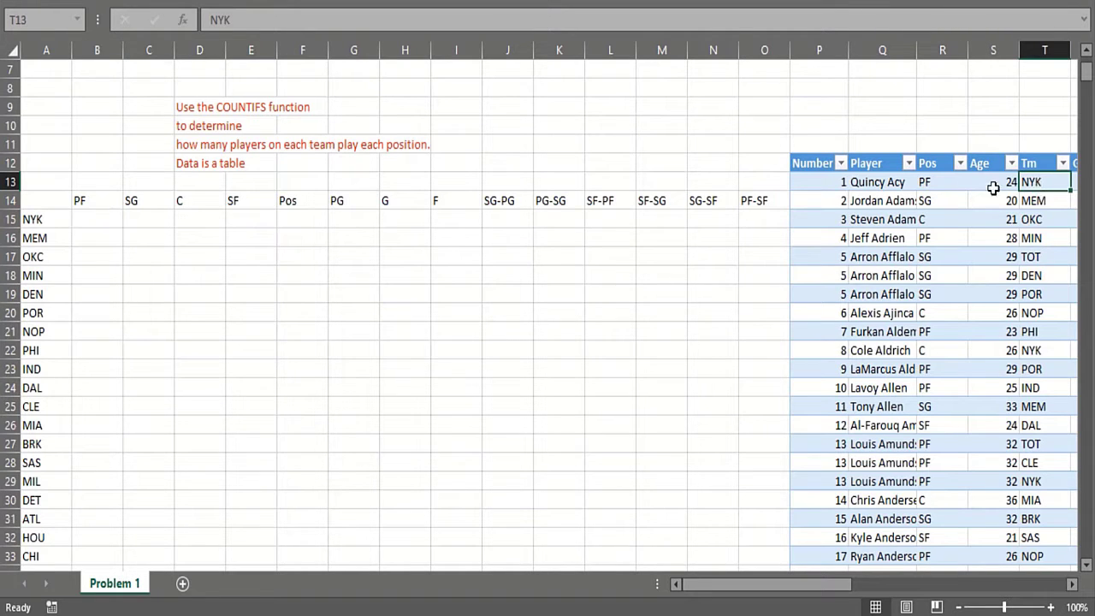
left_click(942, 181)
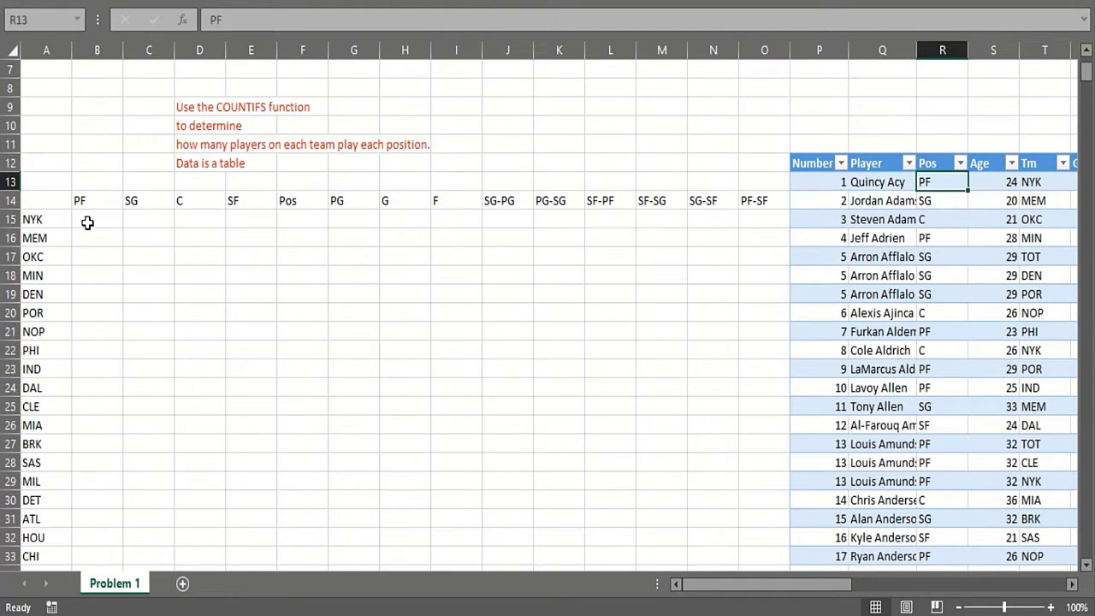
left_click(97, 219)
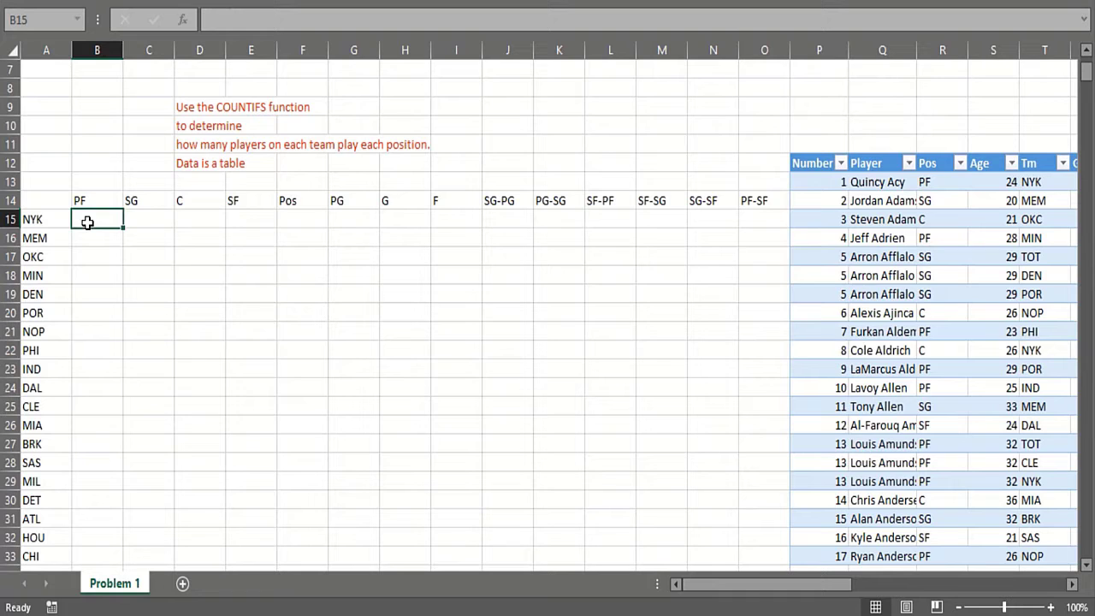
type("=count")
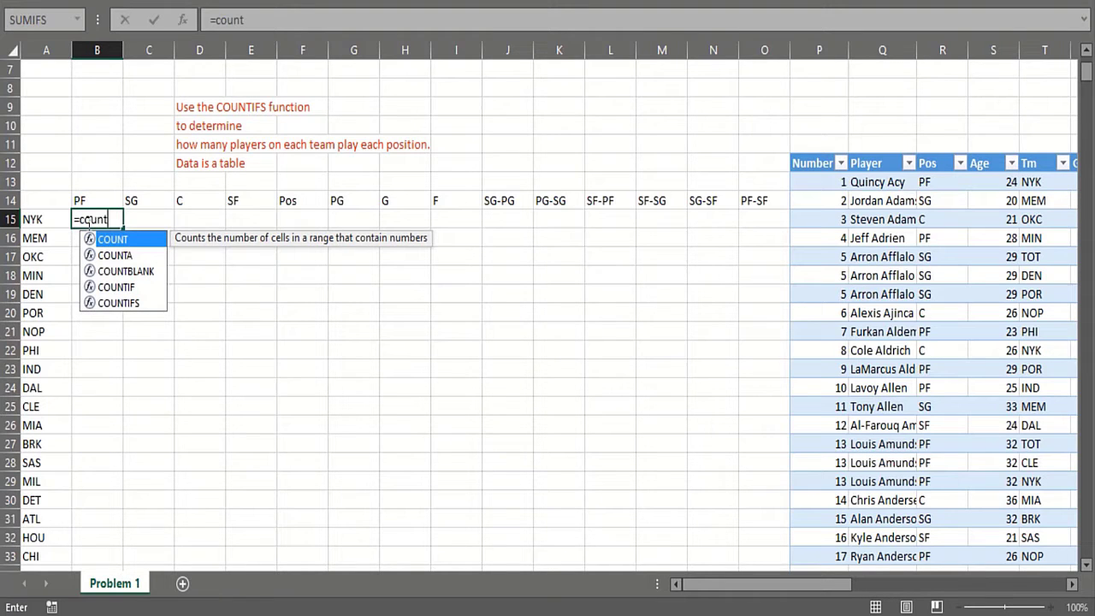
type("i")
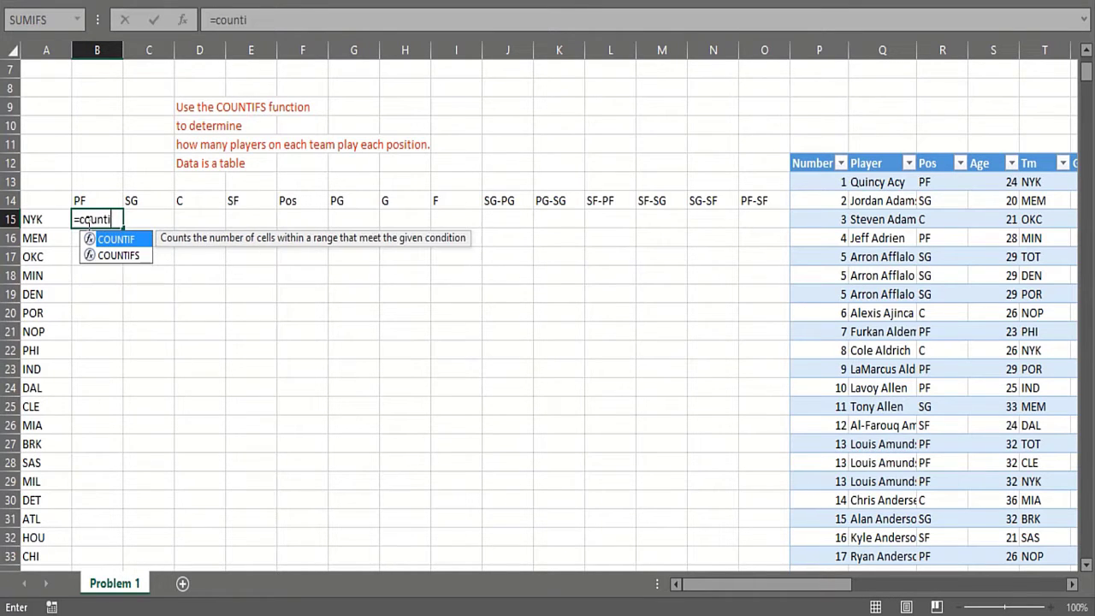
type("fs(")
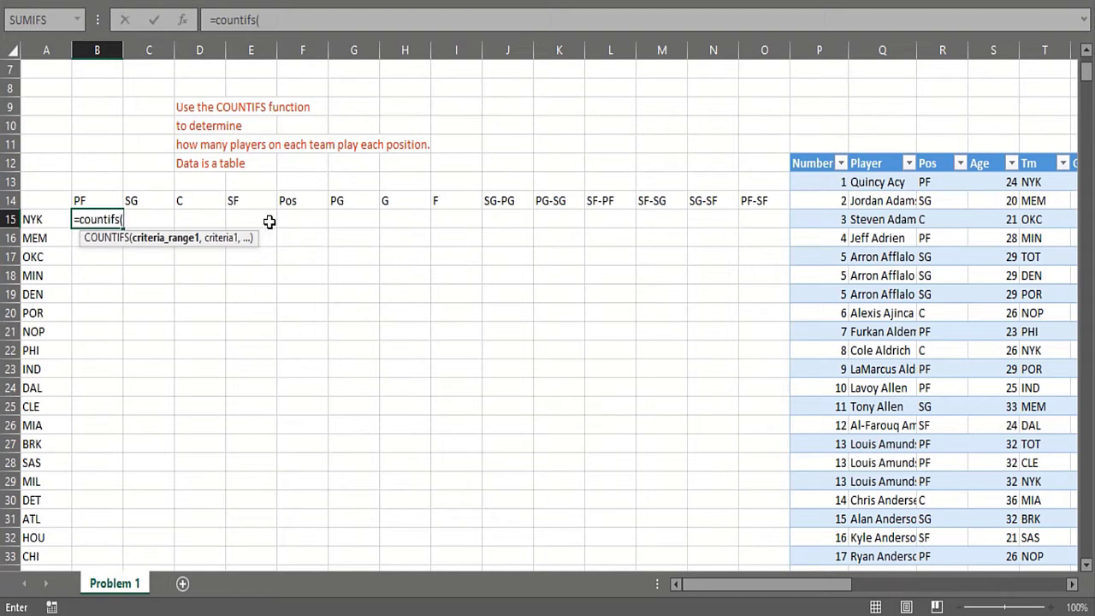
mouse_move(1029, 185)
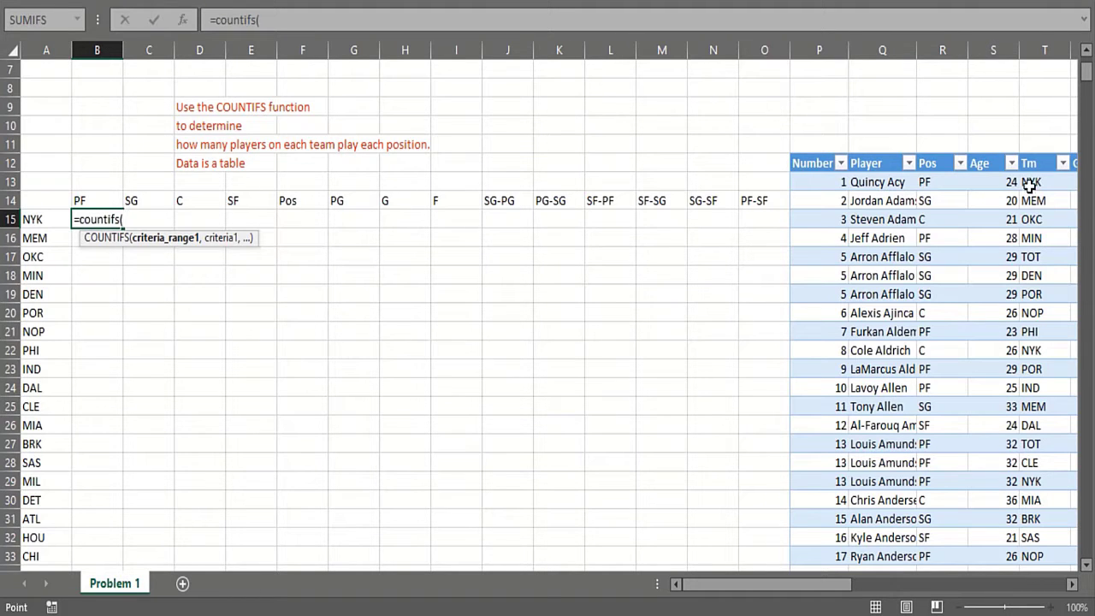
- Add criteria: Tm column matching column-locked A15, Pos column matching row-locked B14
left_click(1043, 163)
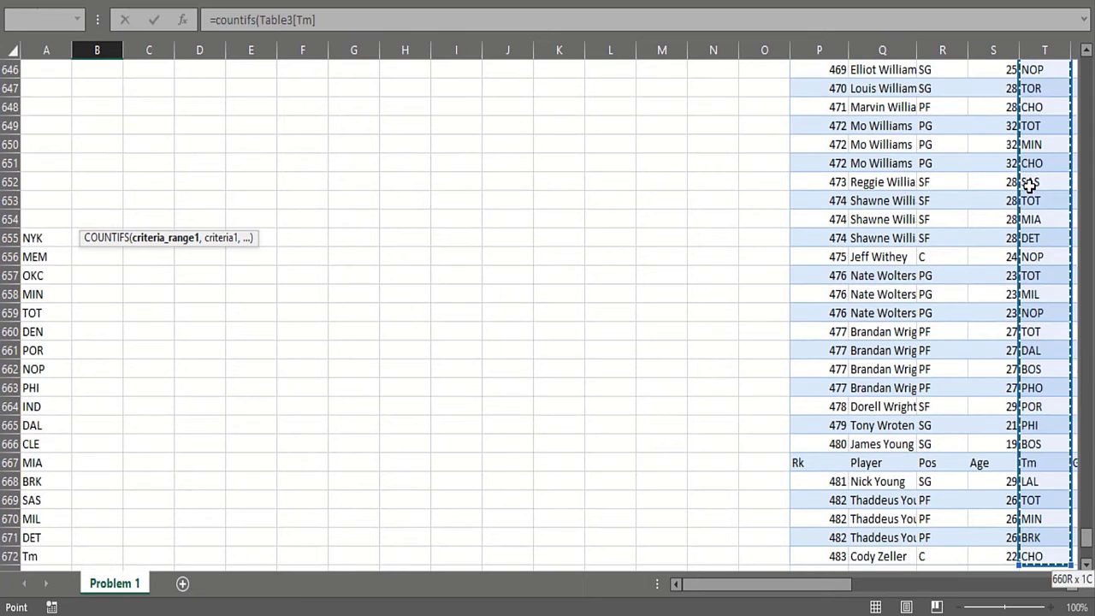
type("],")
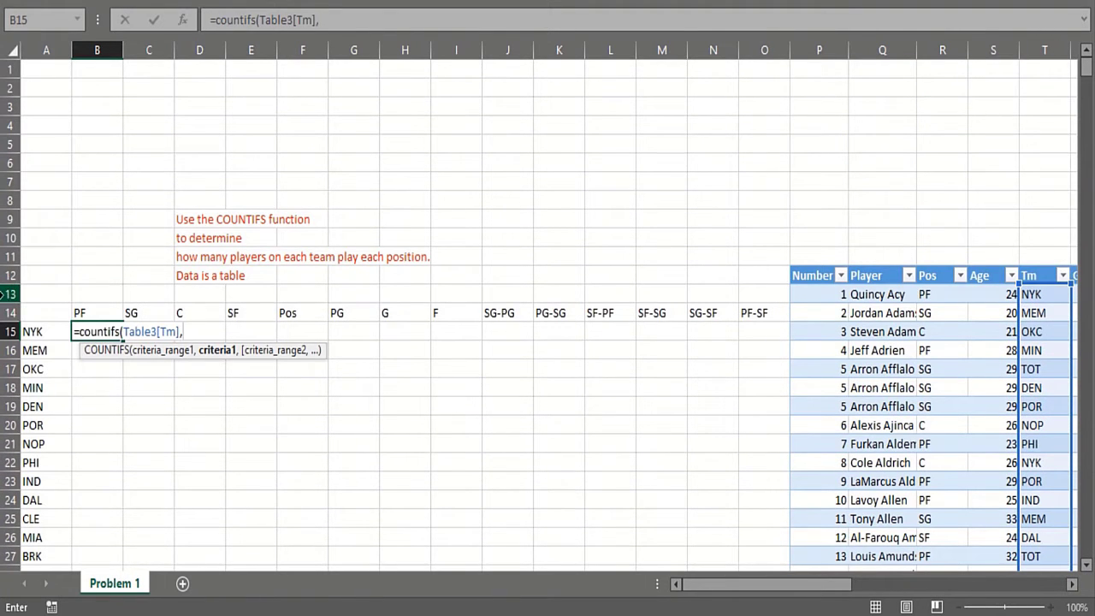
left_click(45, 331)
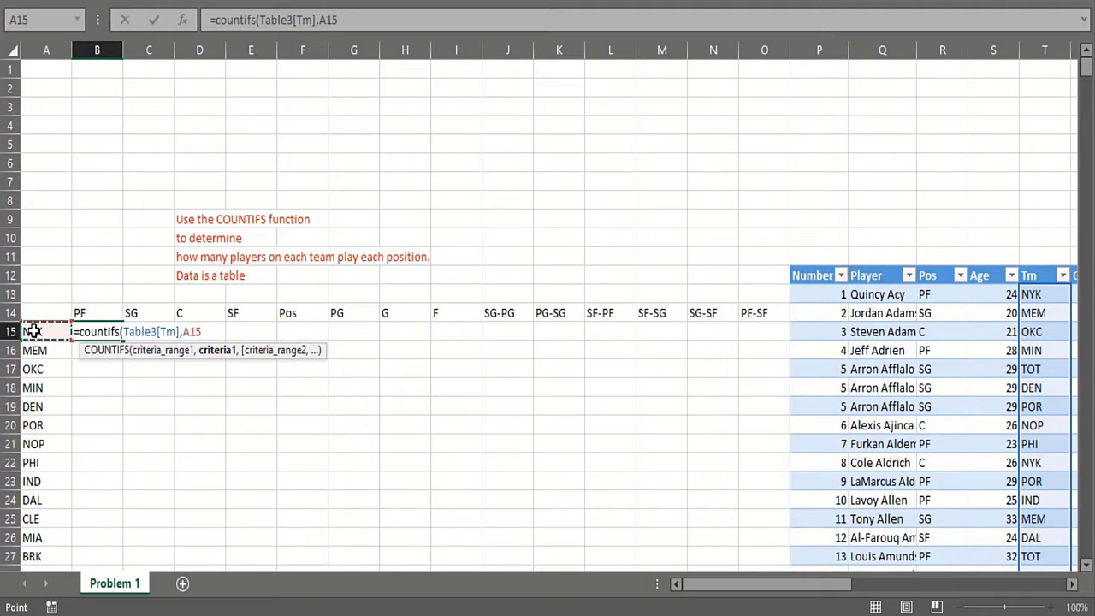
key("f4")
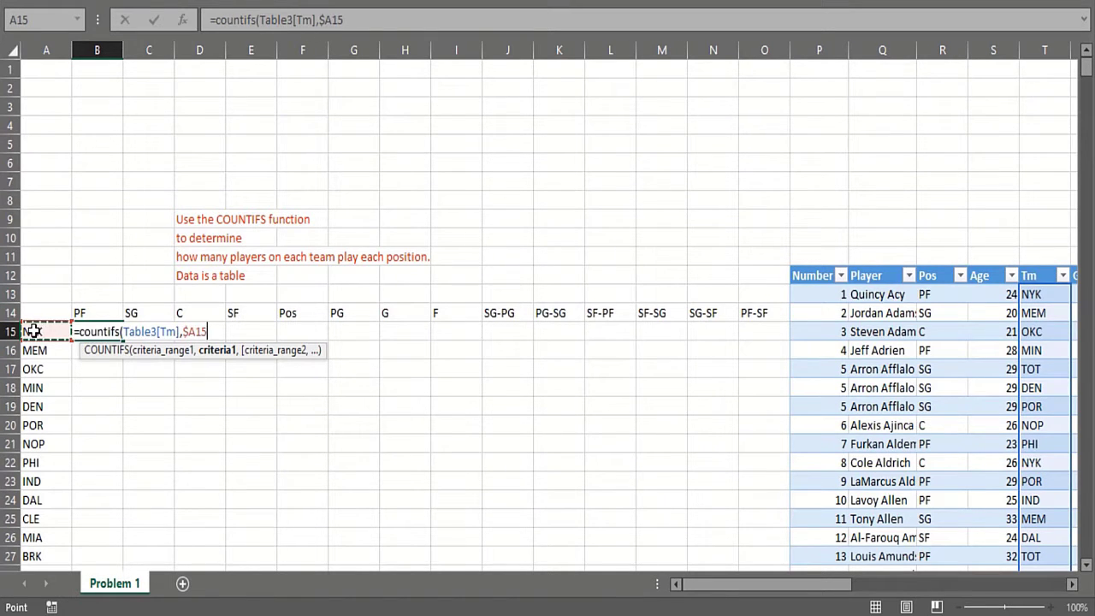
type(",")
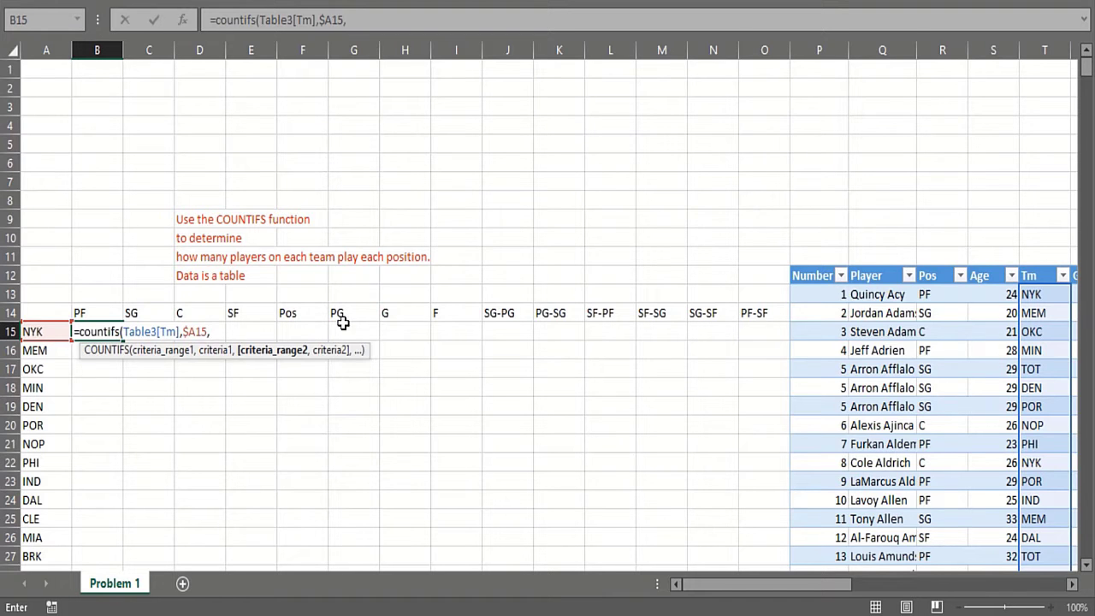
left_click(942, 294)
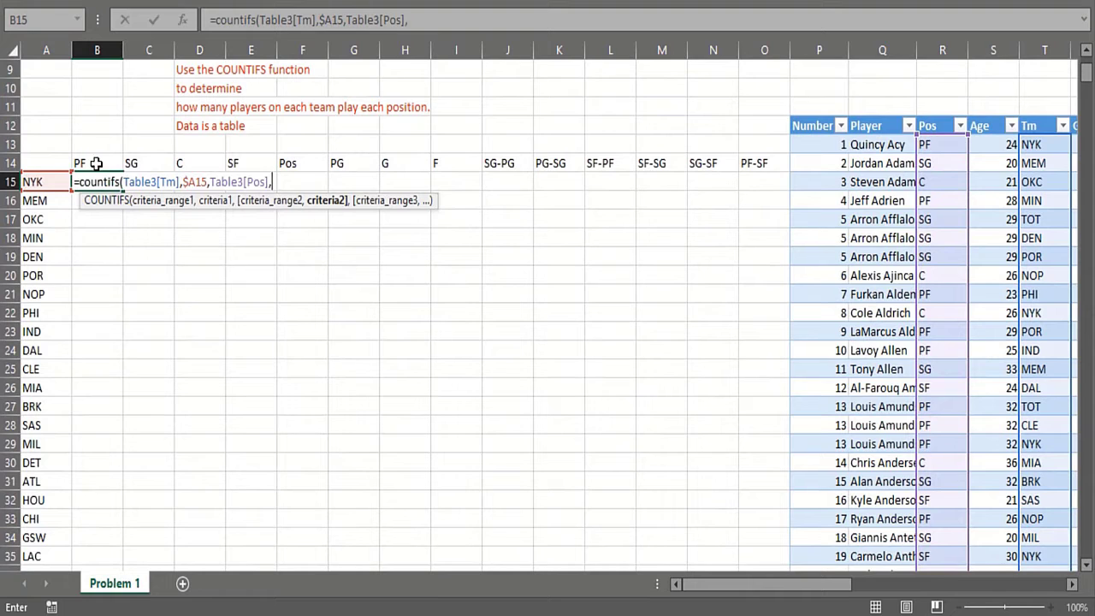
left_click(96, 163)
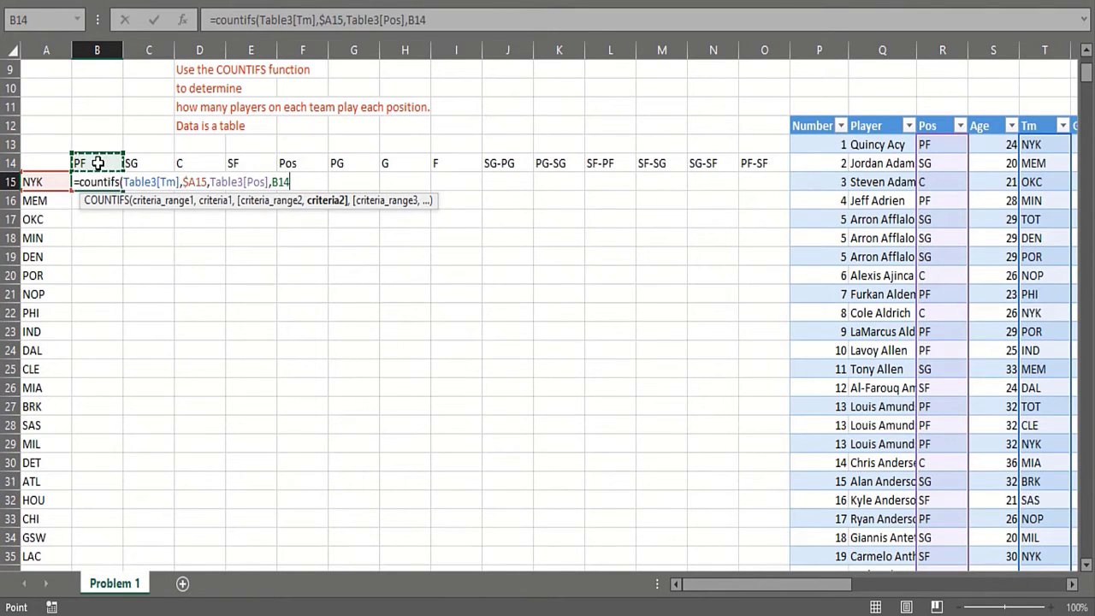
key("f4")
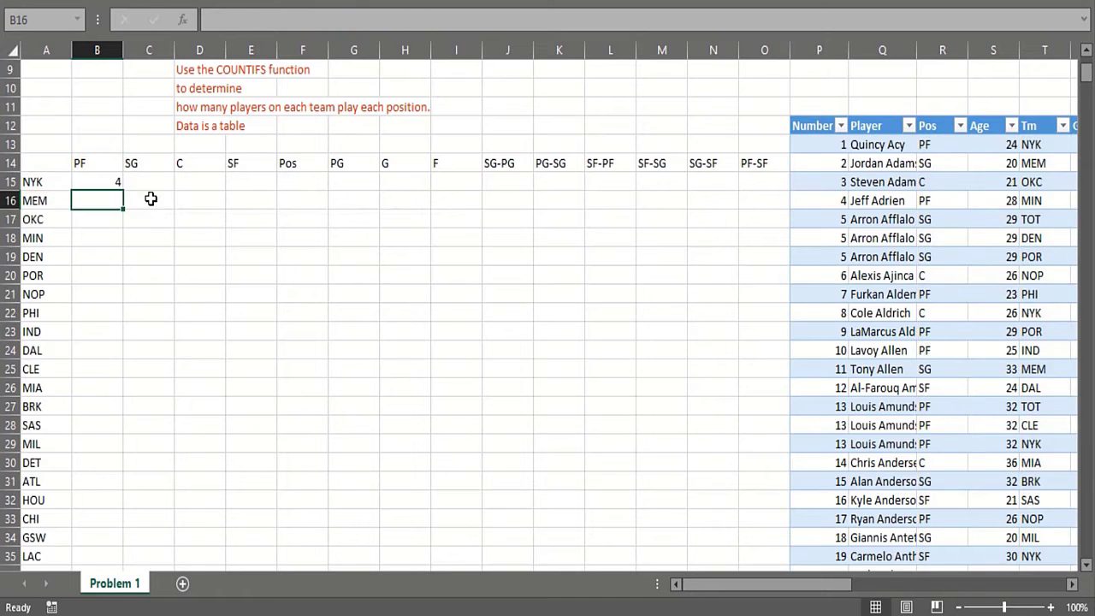
left_click(97, 181)
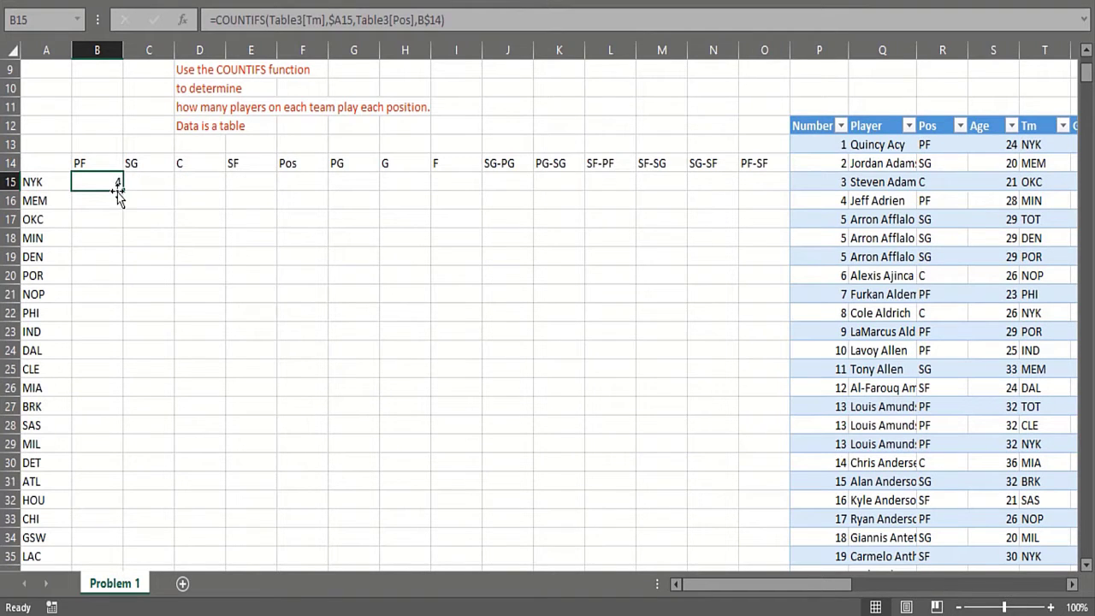
left_click_drag(120, 181, 265, 182)
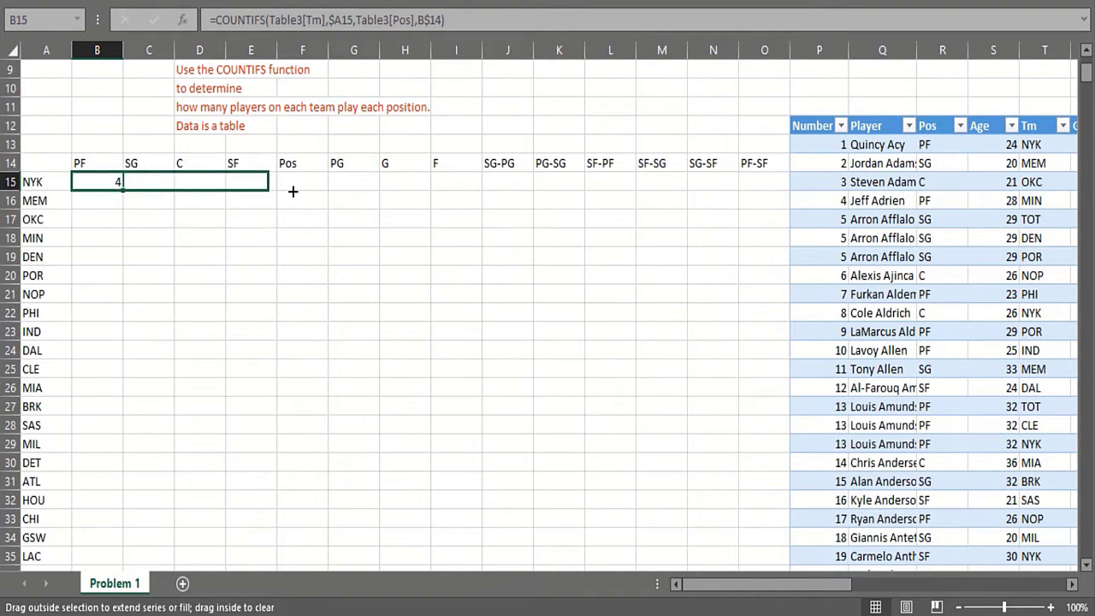
left_click_drag(121, 182, 728, 181)
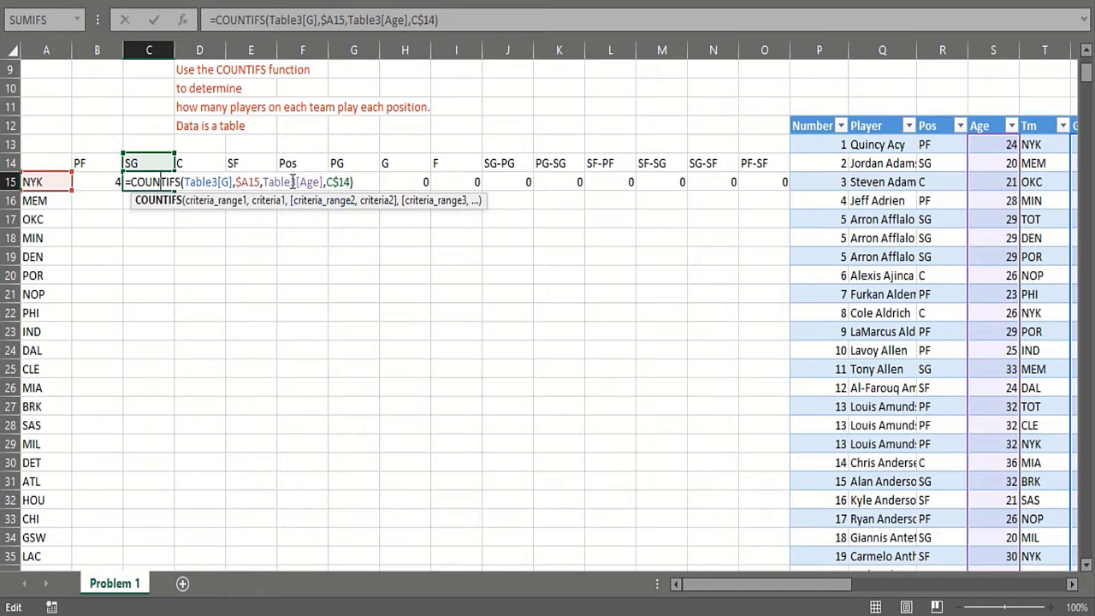
mouse_move(923, 150)
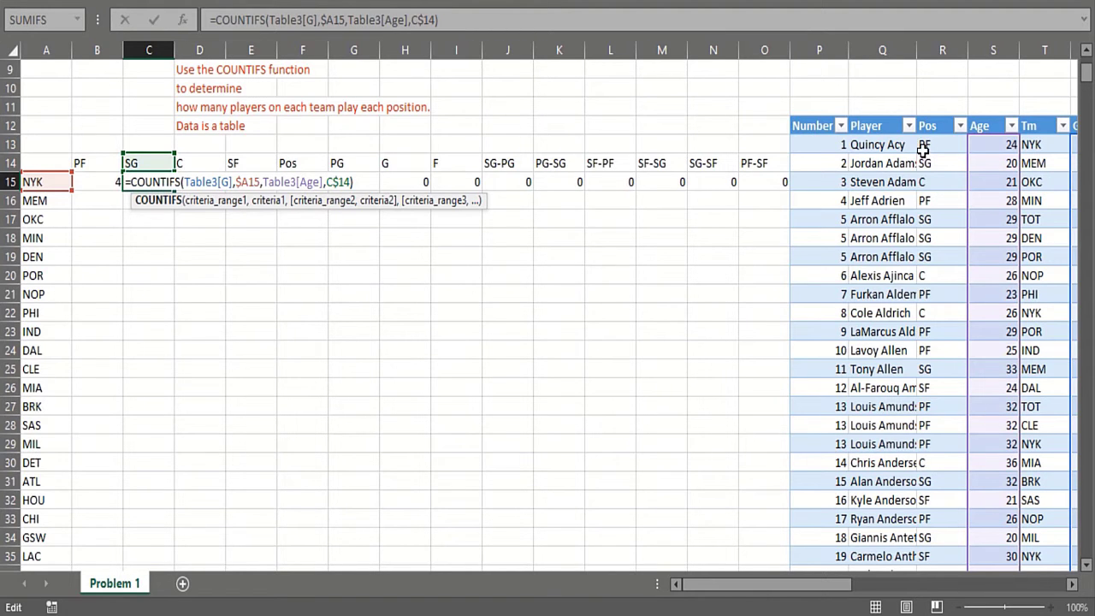
mouse_move(1016, 104)
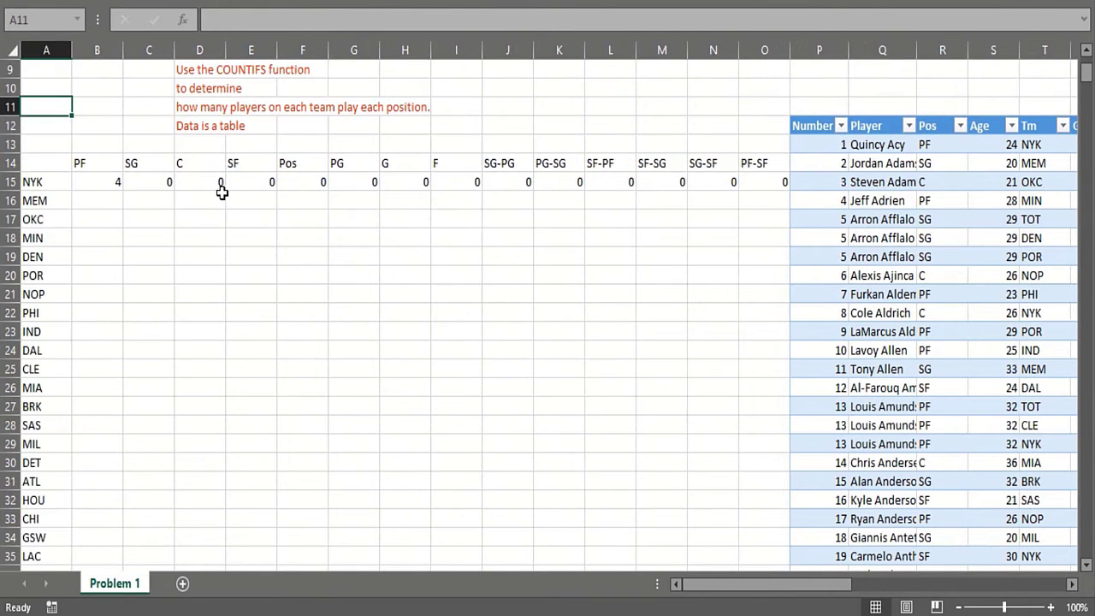
left_click(251, 181)
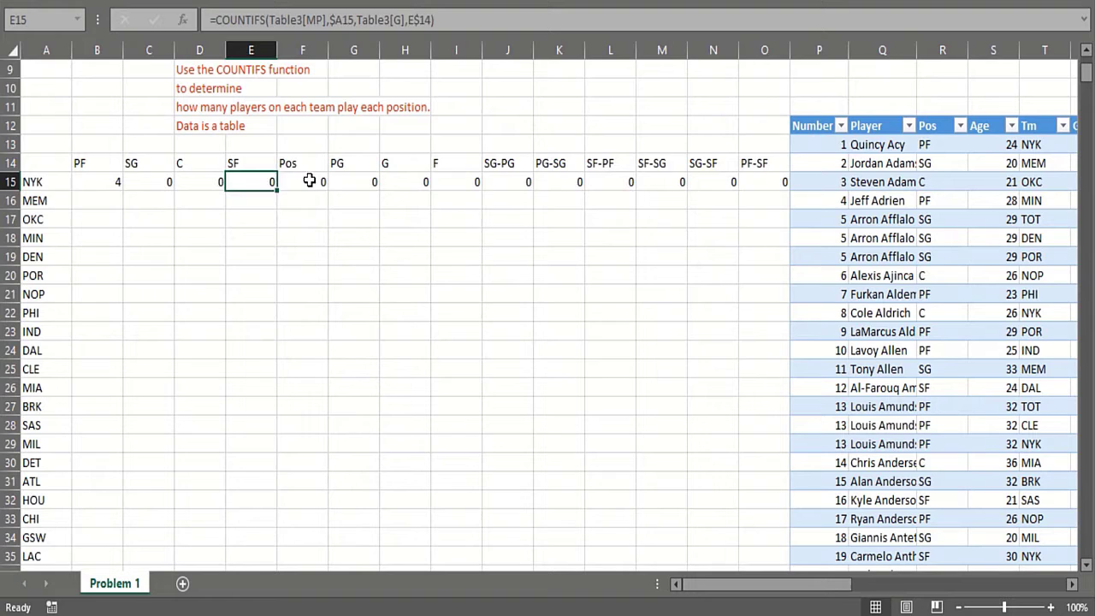
left_click(456, 88)
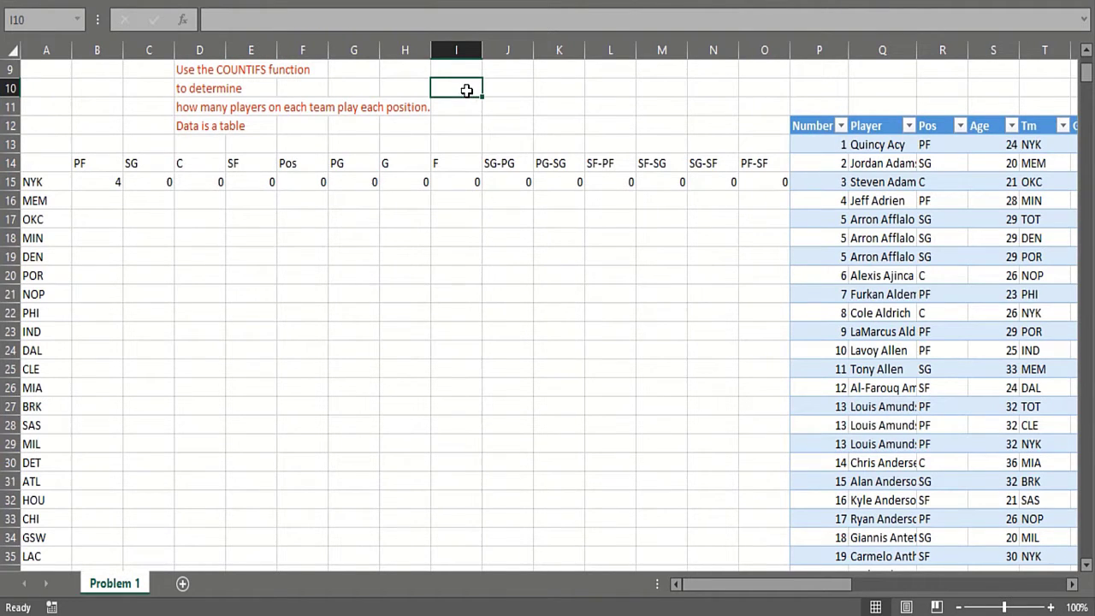
mouse_move(75, 204)
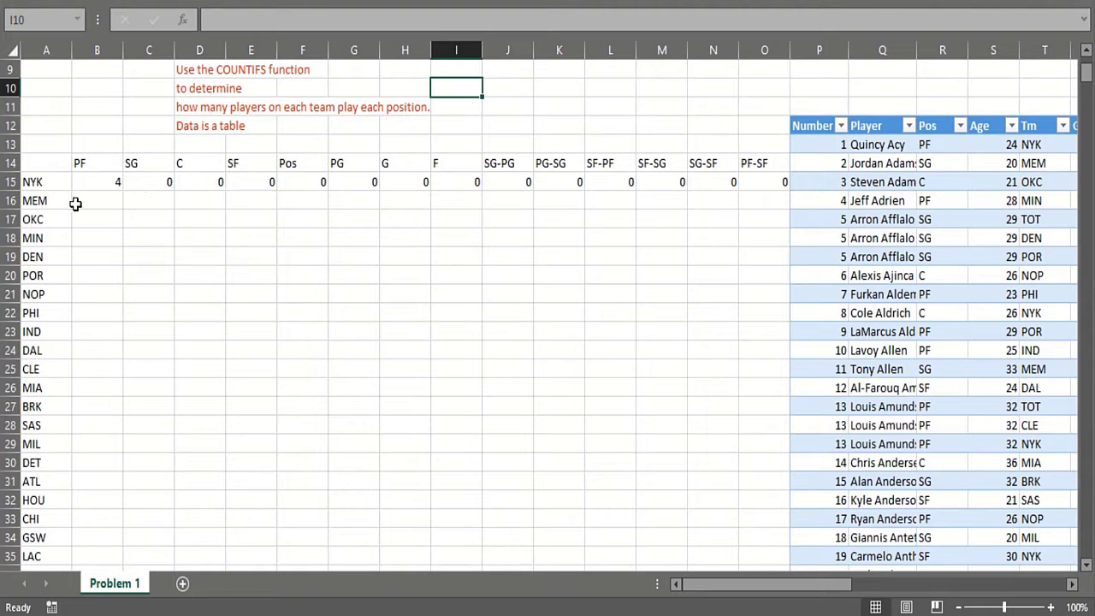
mouse_move(165, 182)
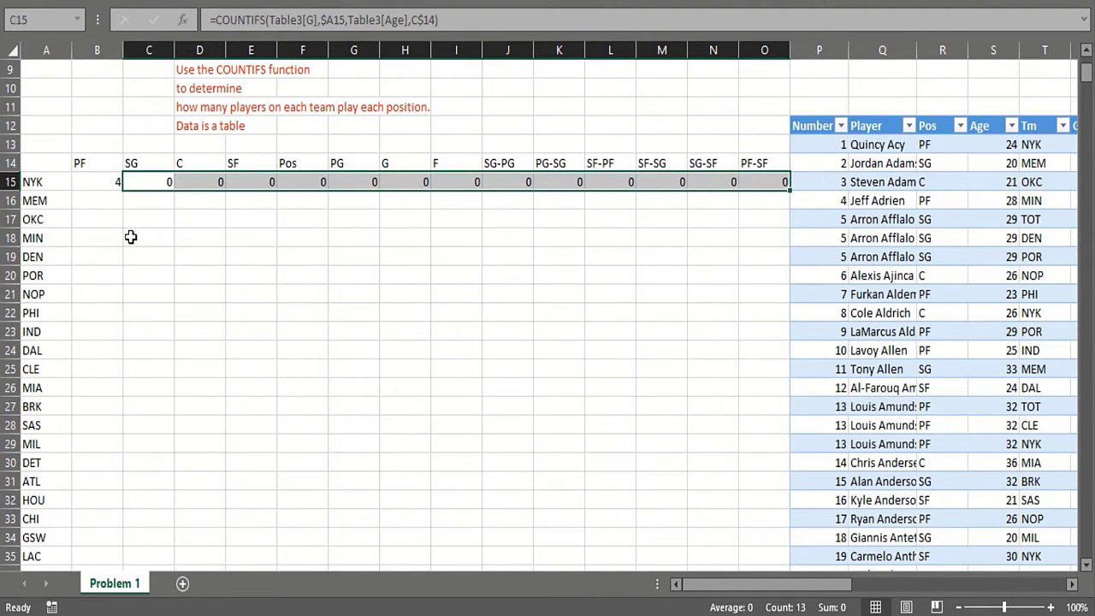
- Select the NYK PF COUNTIFS formula in B15 and scroll down the grid
left_click(97, 182)
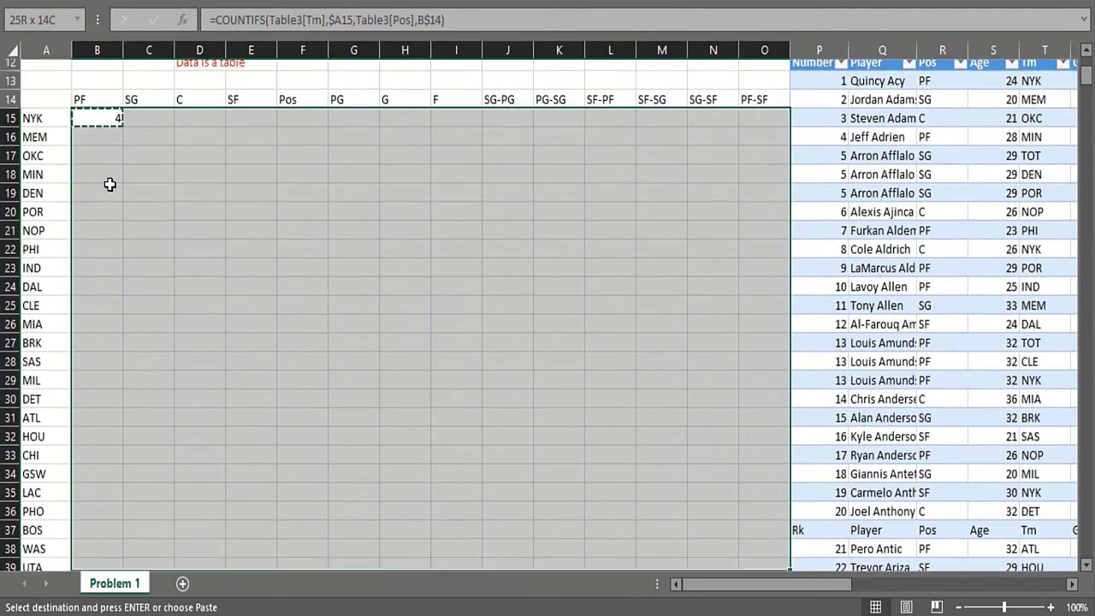
scroll("down", 3)
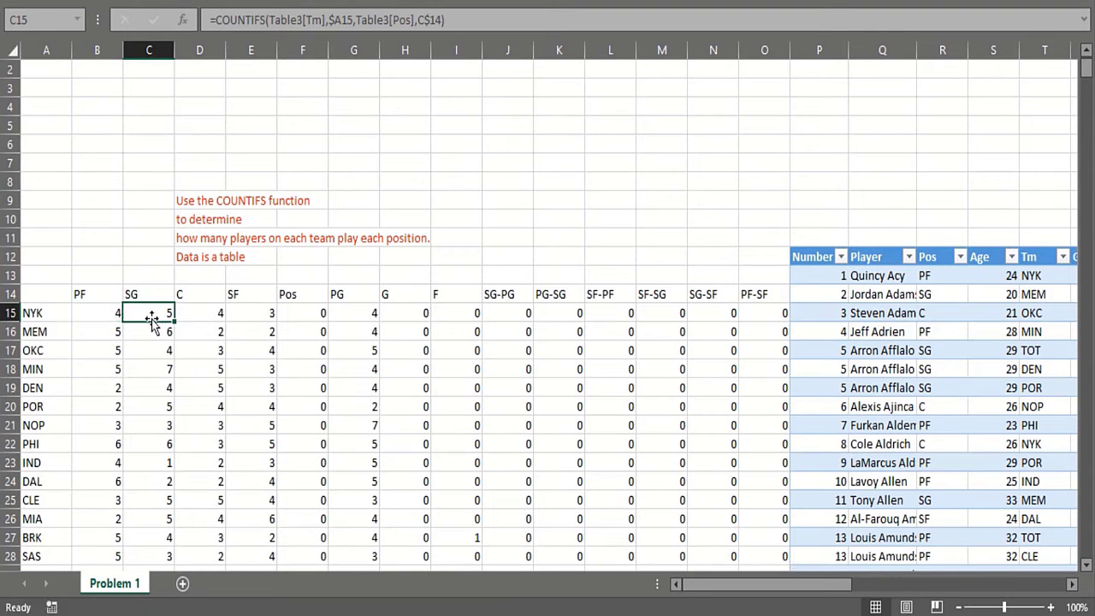
double_click(149, 312)
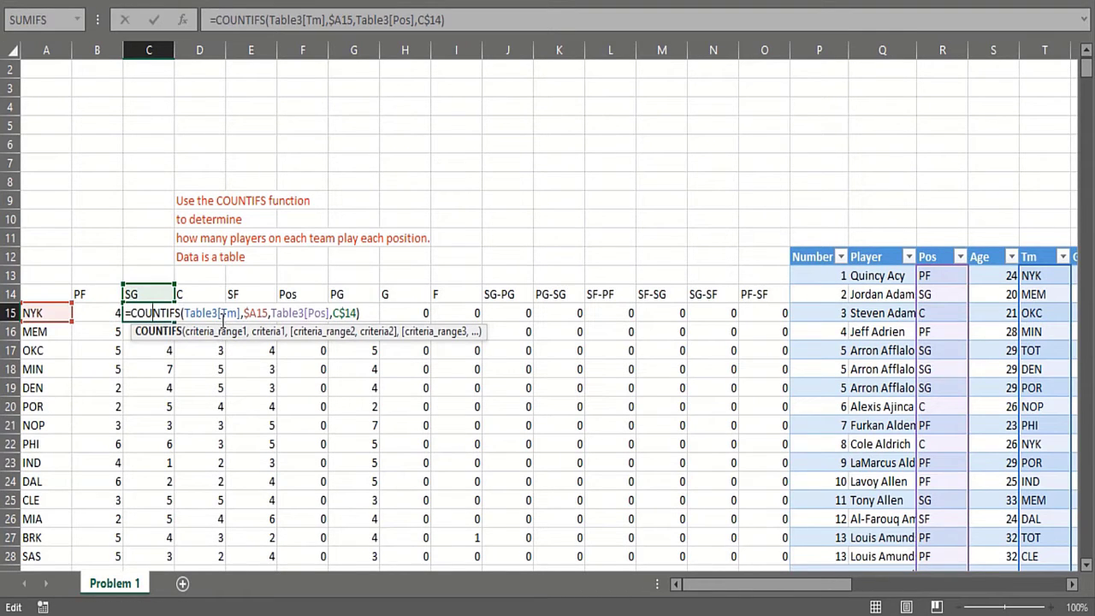
mouse_move(286, 318)
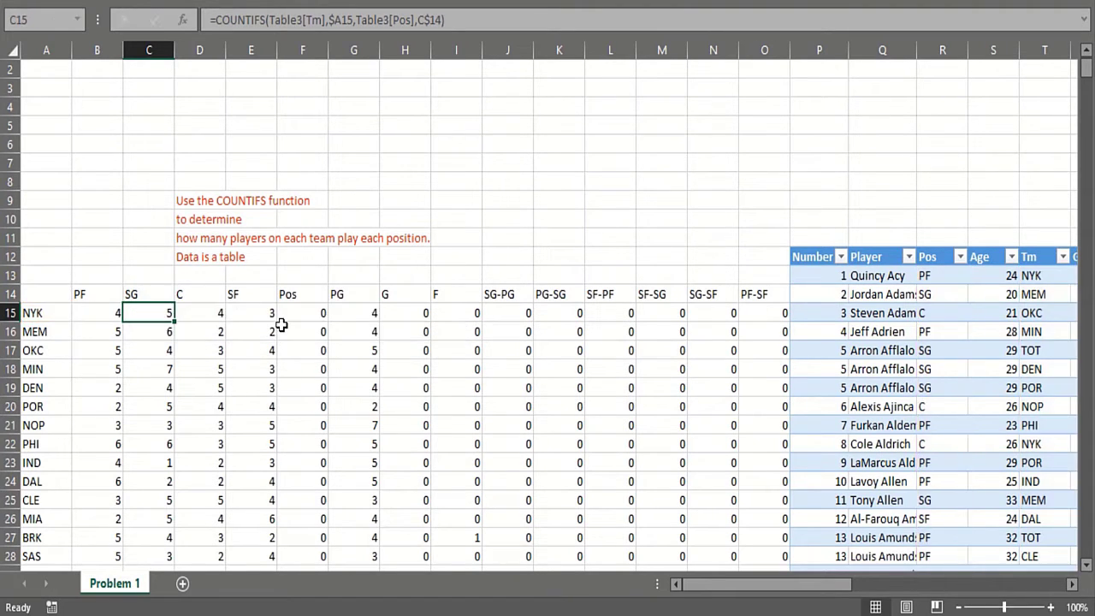
mouse_move(238, 352)
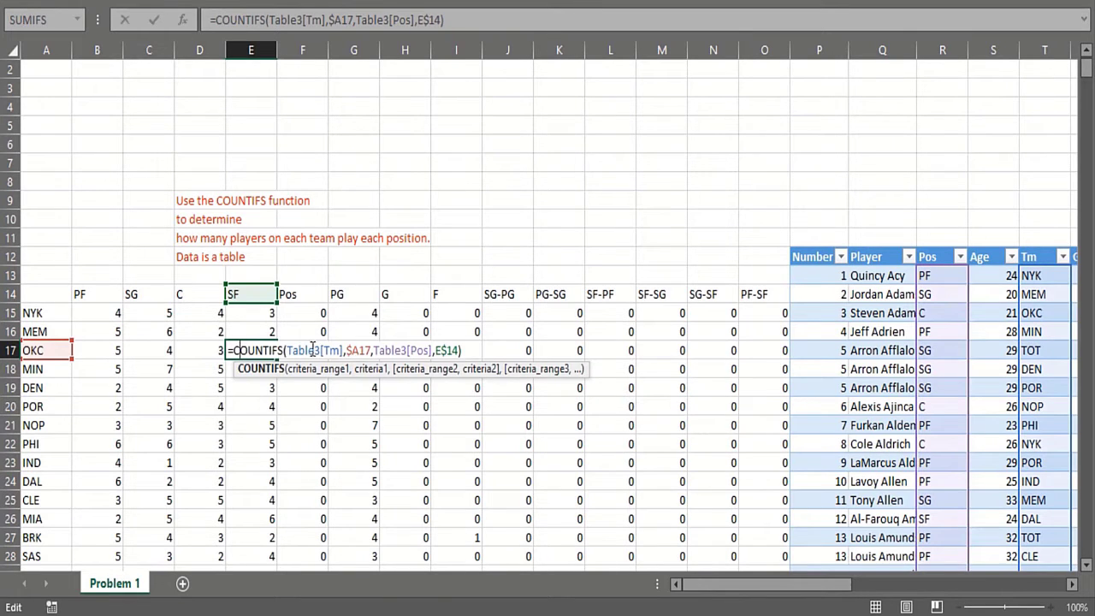
mouse_move(139, 351)
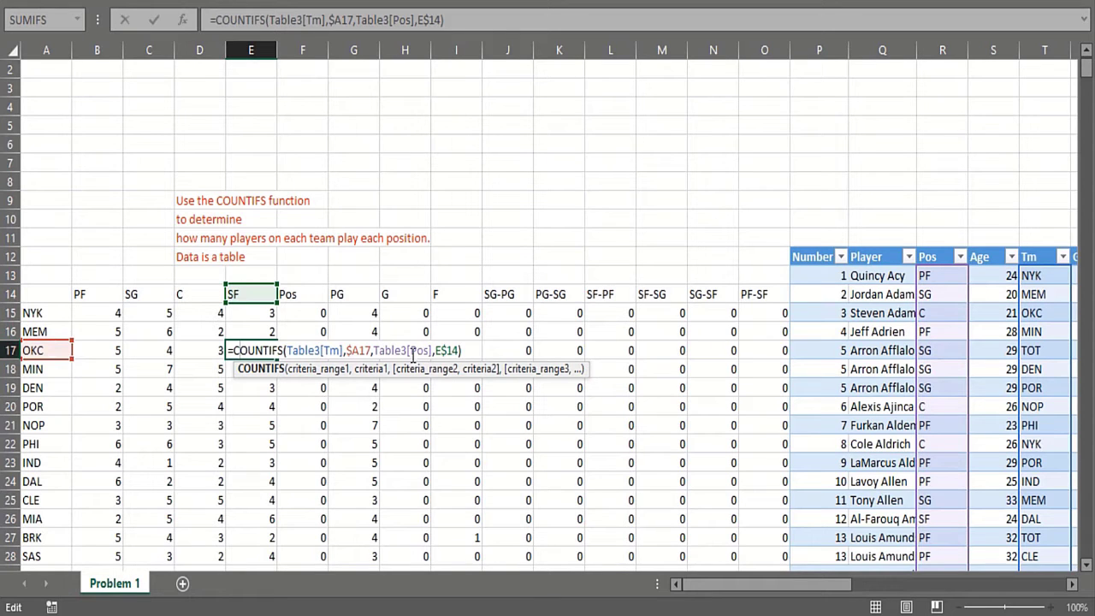
mouse_move(308, 281)
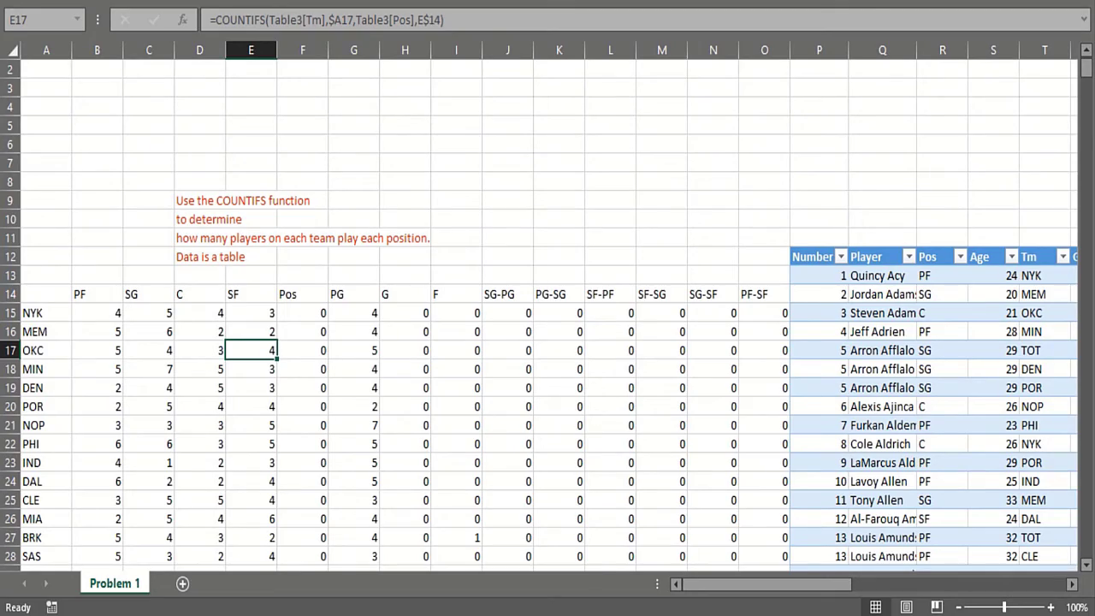
left_click(615, 602)
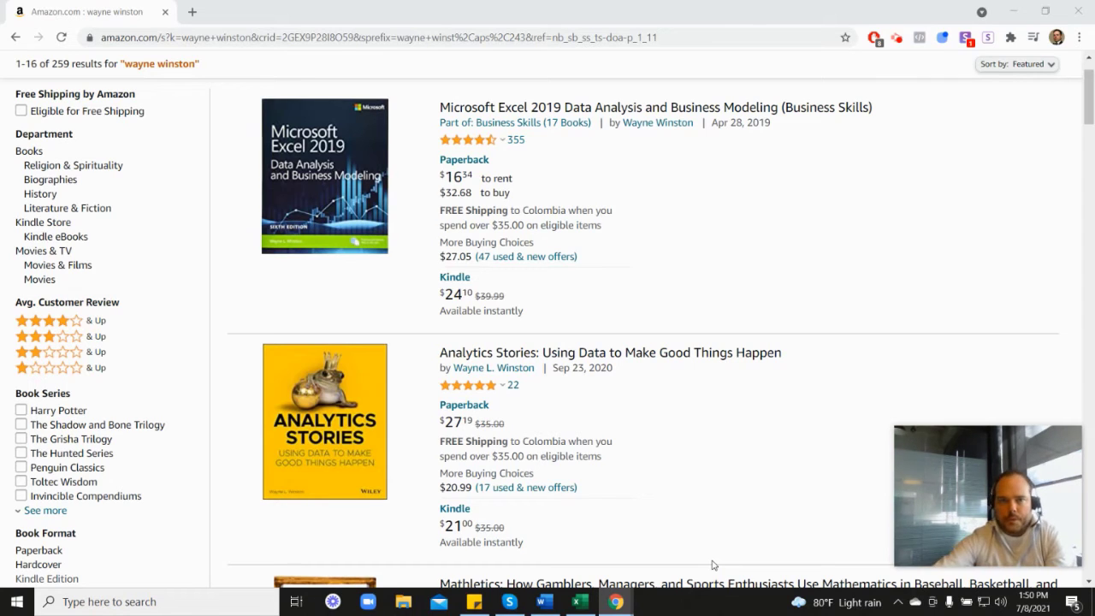
mouse_move(461, 150)
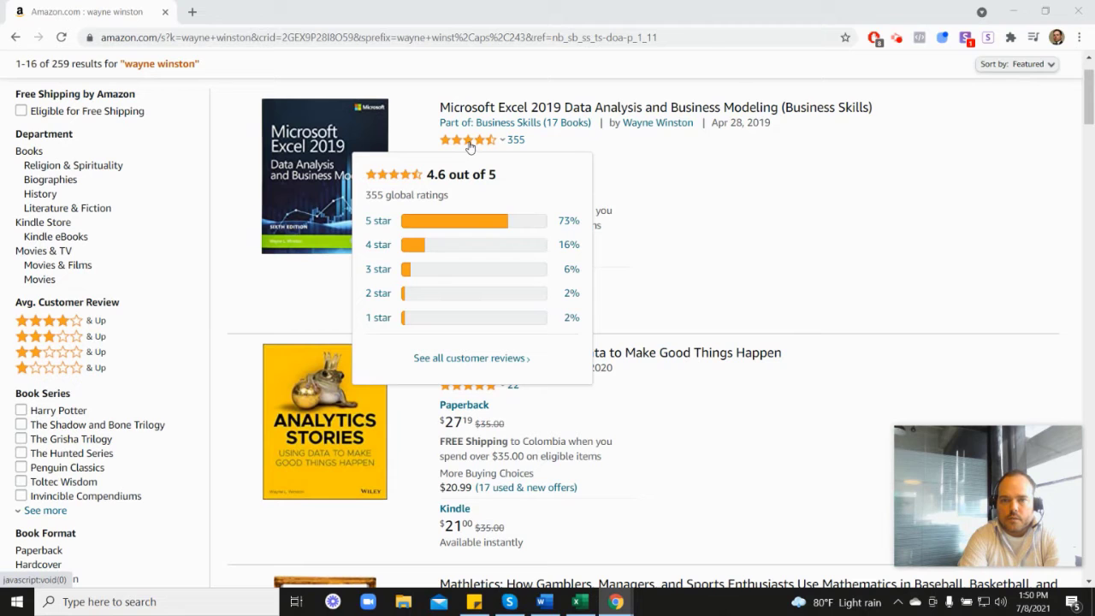
mouse_move(697, 214)
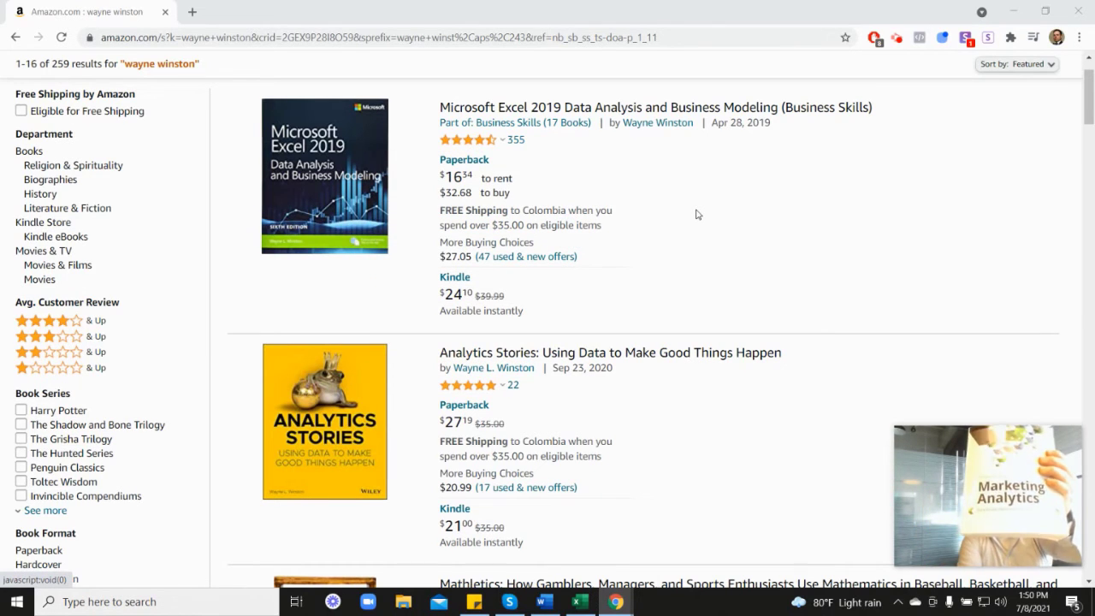
- Scroll through Amazon's Wayne Winston book results, including Mathletics and Marketing Analytics
scroll("down", 3)
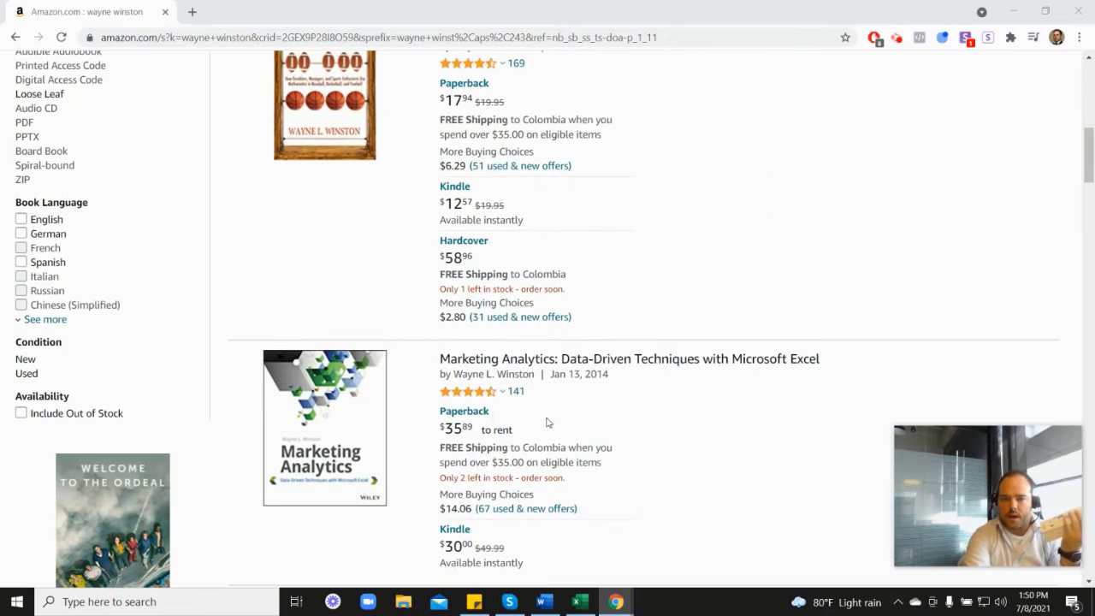
scroll("down", 3)
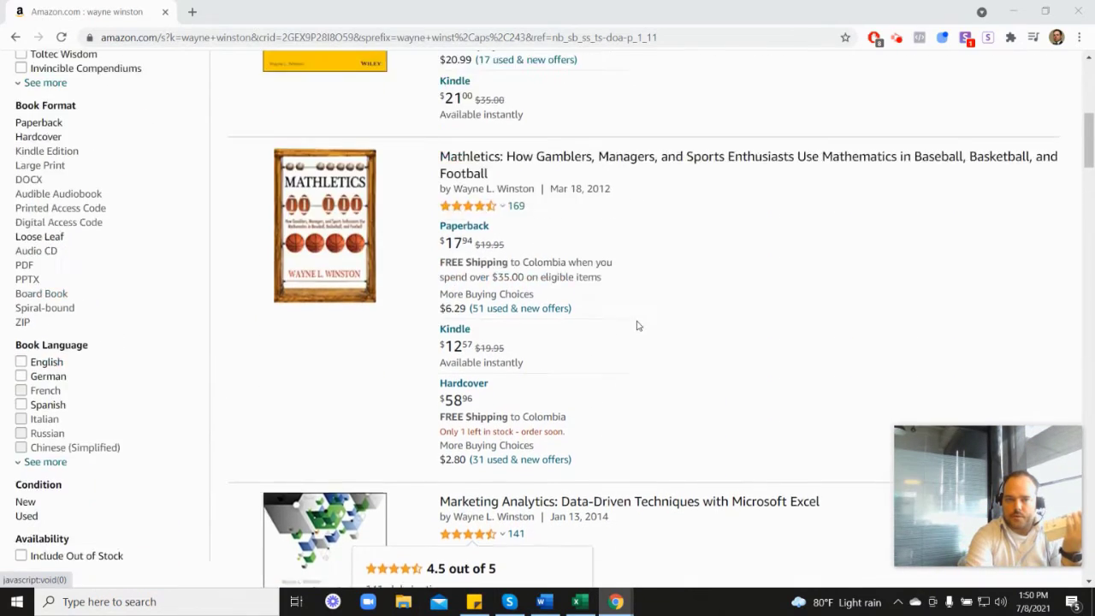
scroll("up", 3)
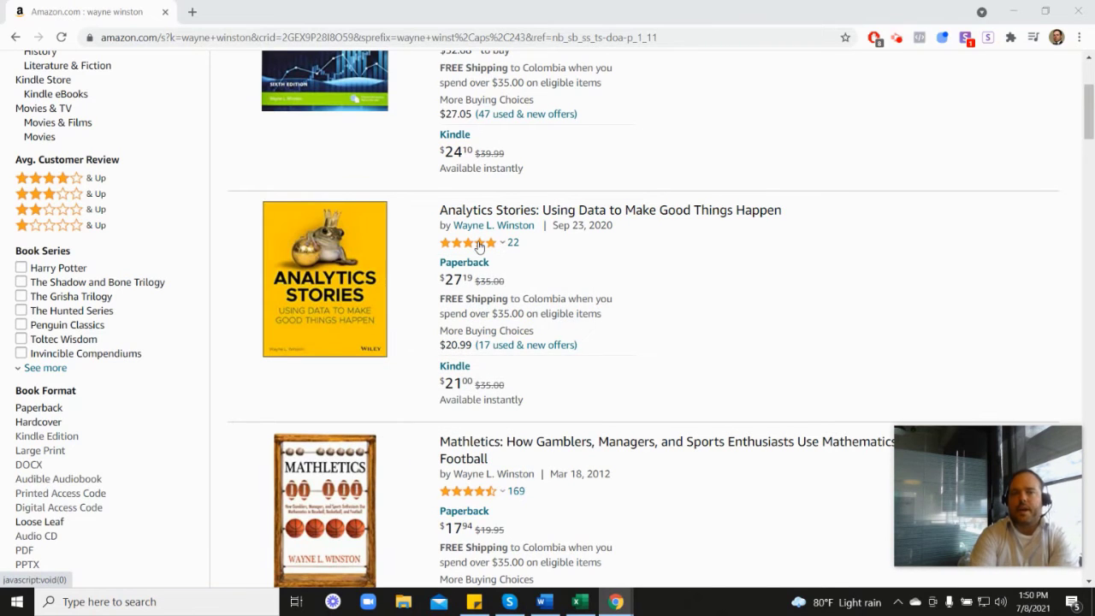
mouse_move(664, 262)
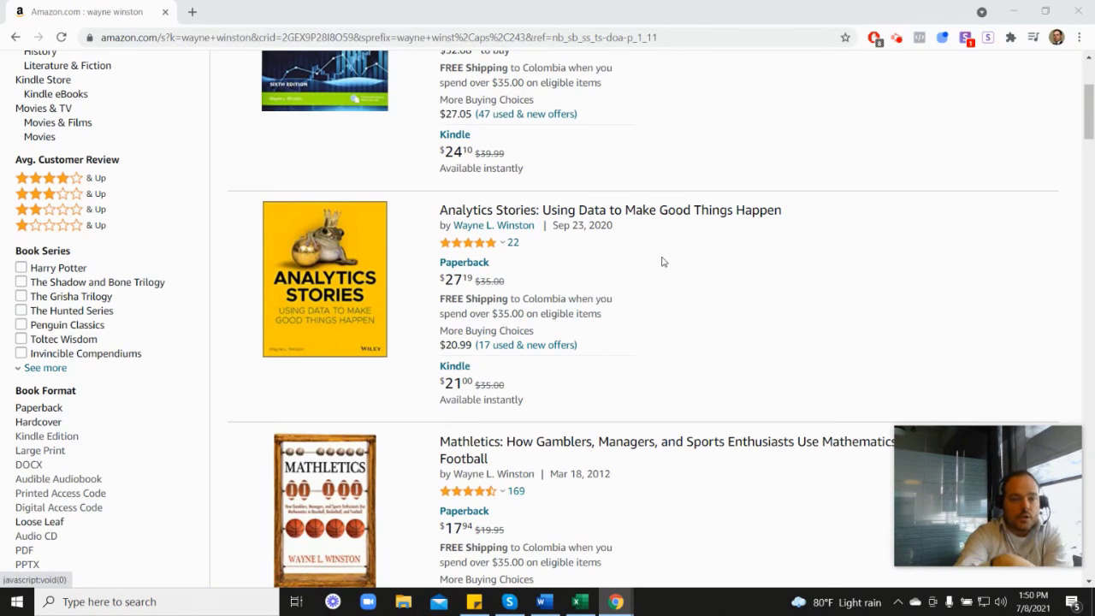